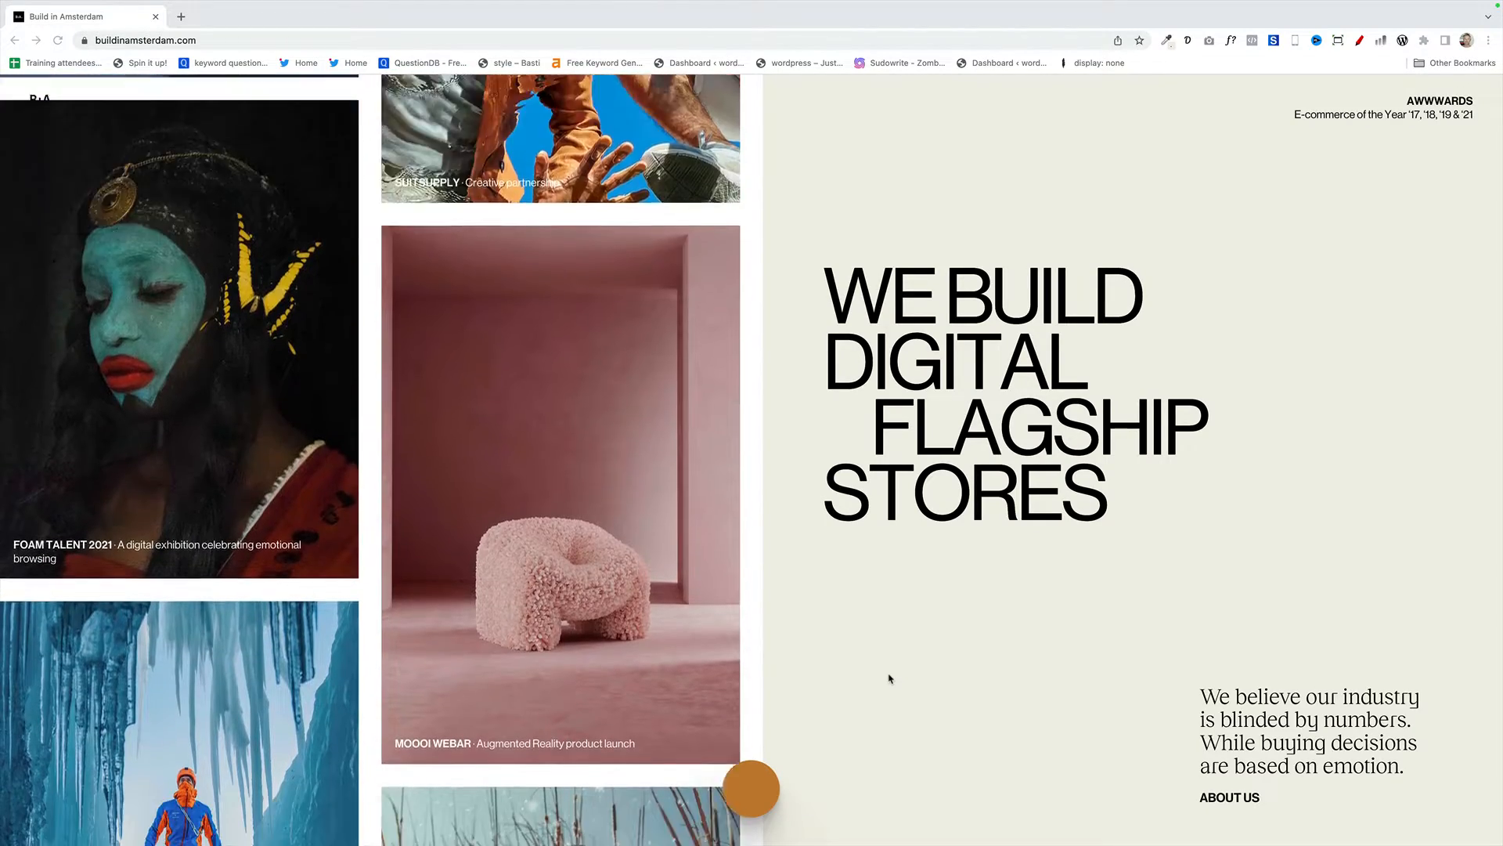
Step: Scroll the Expedition Baikal case, go back to the homepage, and scroll down to the Adidas card
scroll(down, 3)
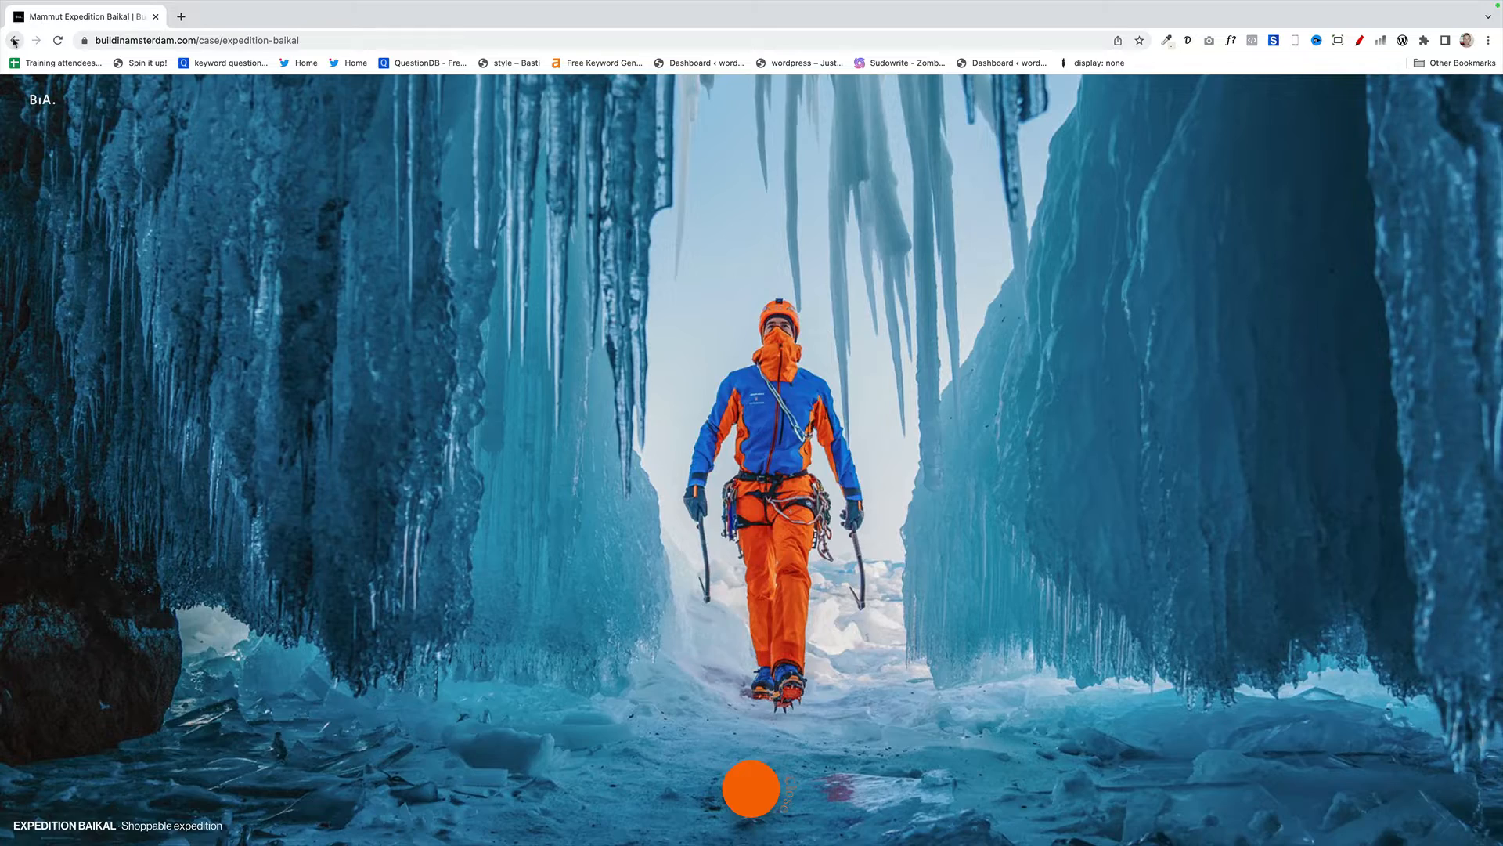
click(15, 40)
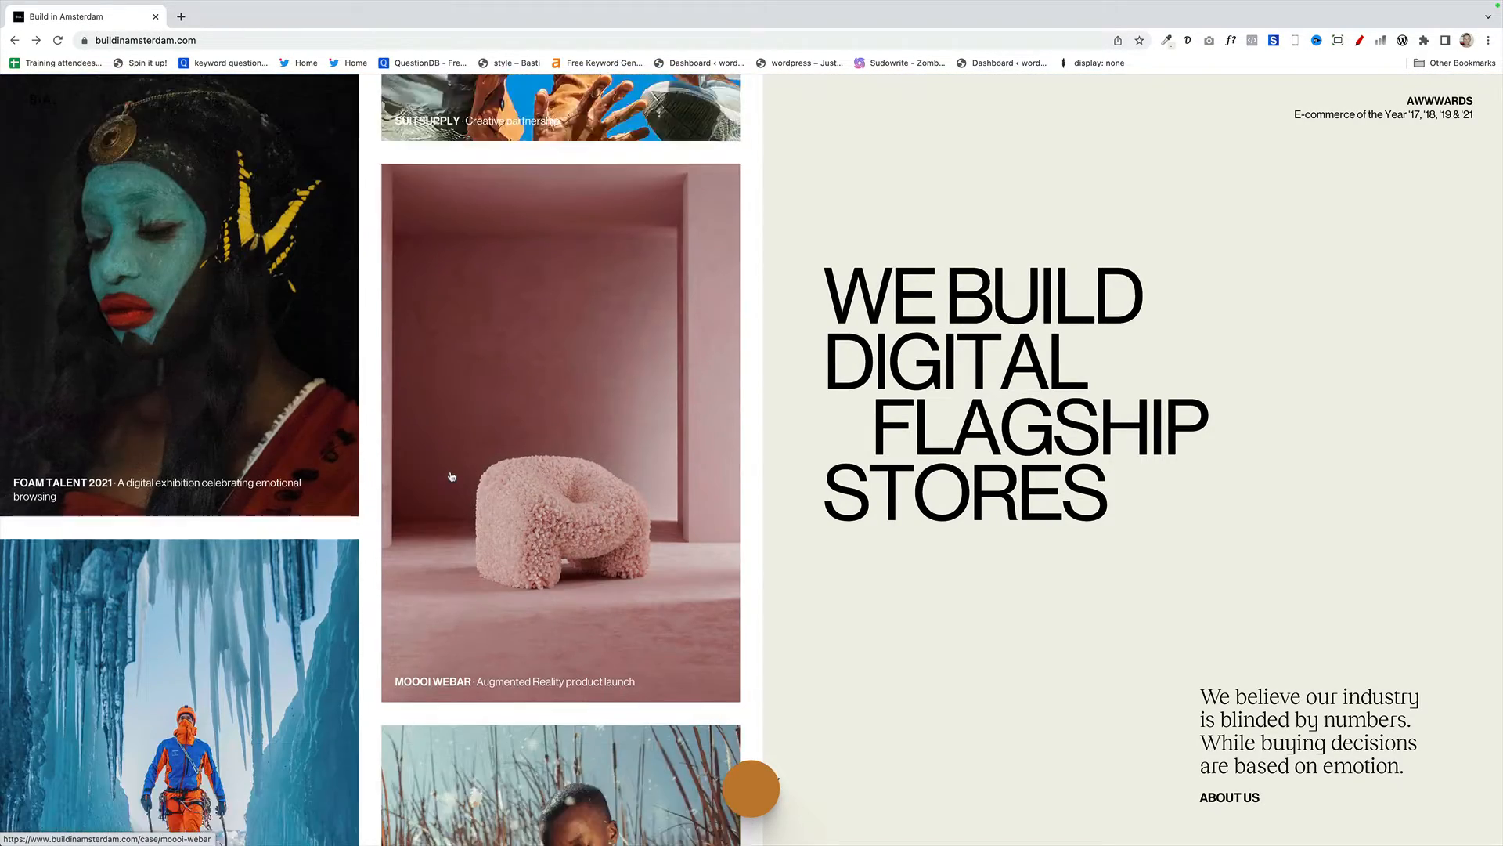
scroll(down, 3)
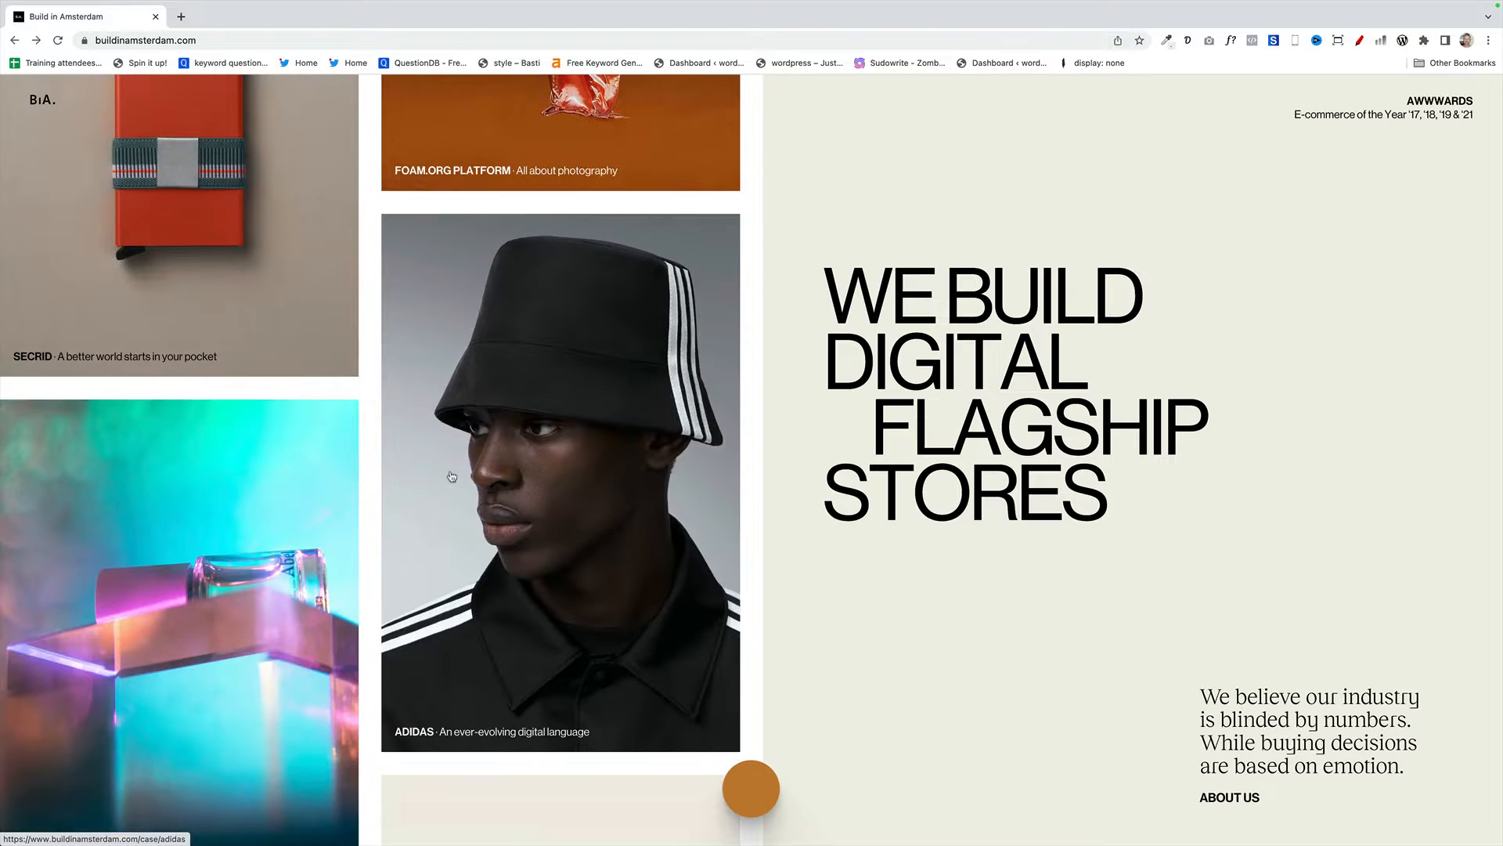